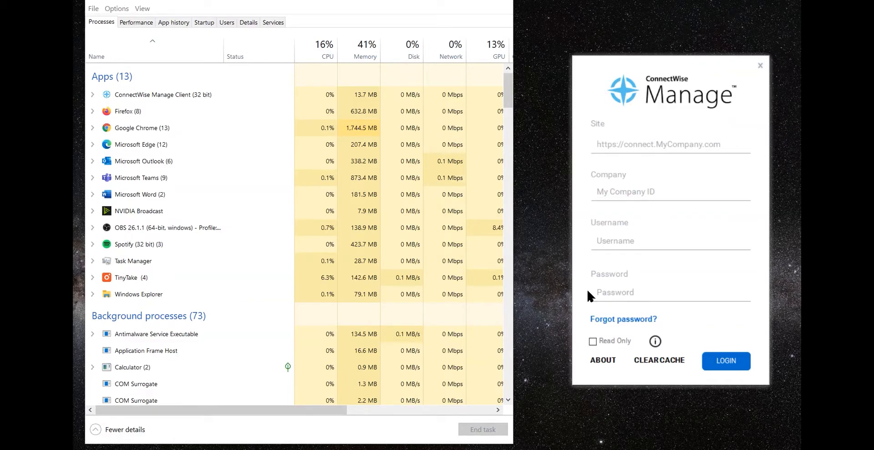
pyautogui.moveTo(674, 359)
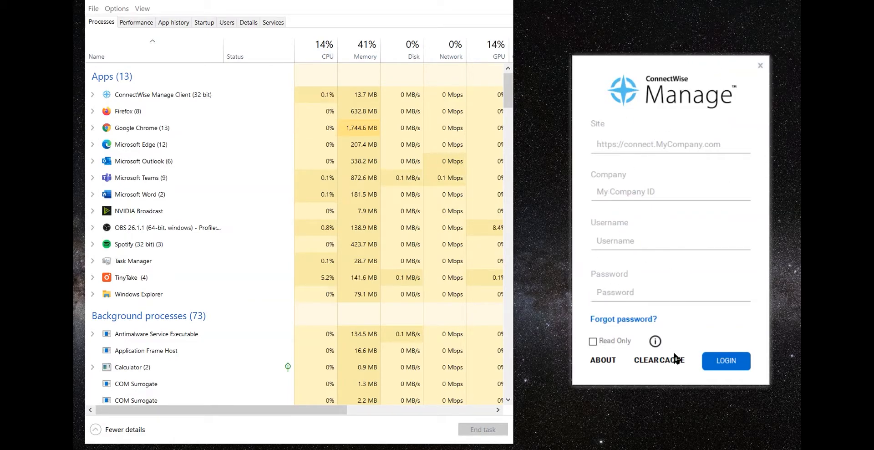
# Step: Clear the ConnectWise Manage client cache and confirm the prompt
pyautogui.click(658, 360)
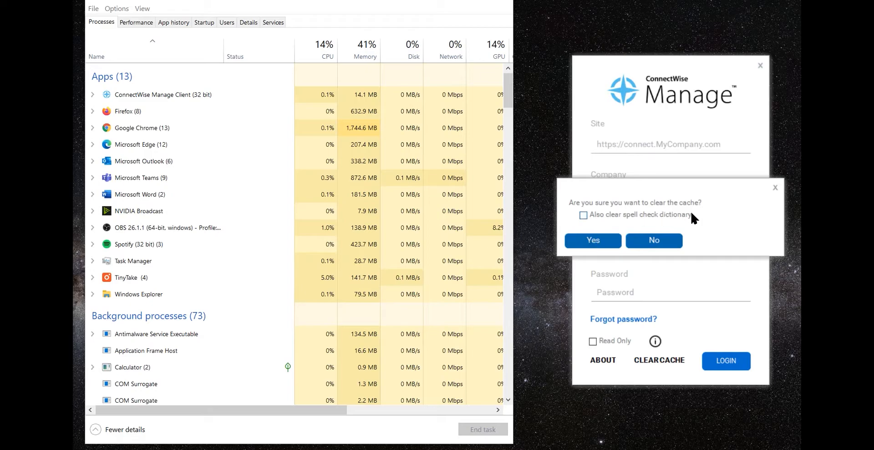
pyautogui.click(591, 240)
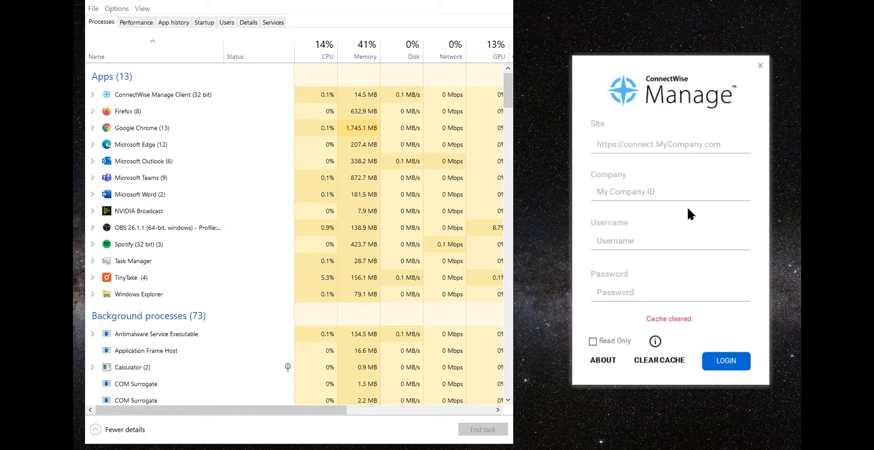
pyautogui.moveTo(719, 188)
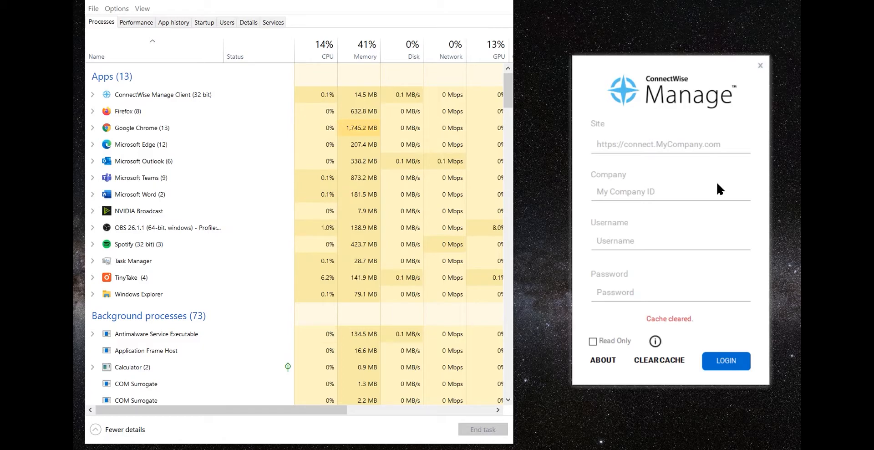
pyautogui.moveTo(287, 115)
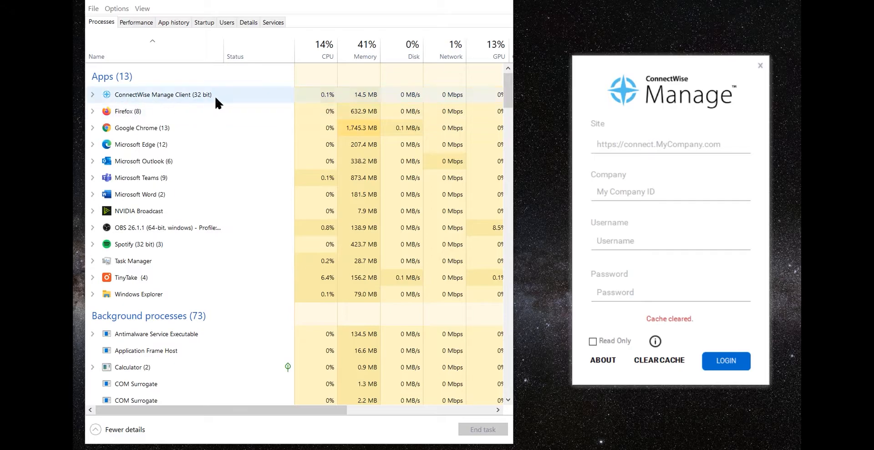
# Step: End the ConnectWise Manage Client app and the ConnectWise Crash Handler process in Task Manager
pyautogui.scroll(-3)
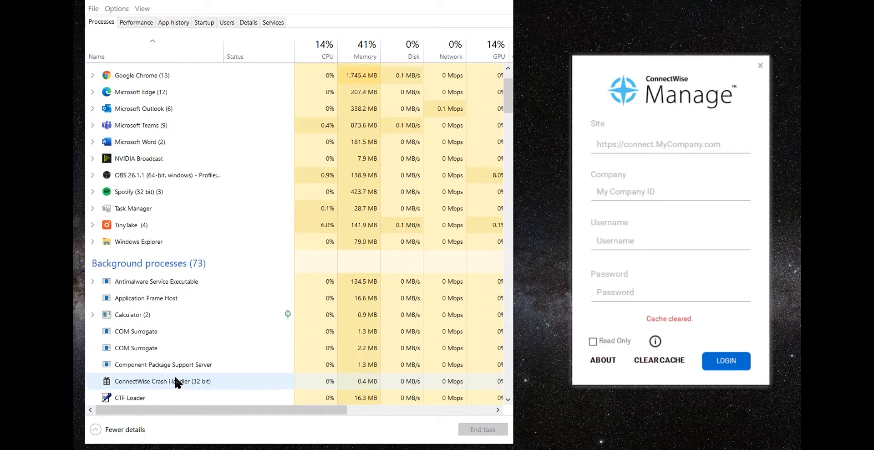
pyautogui.scroll(3)
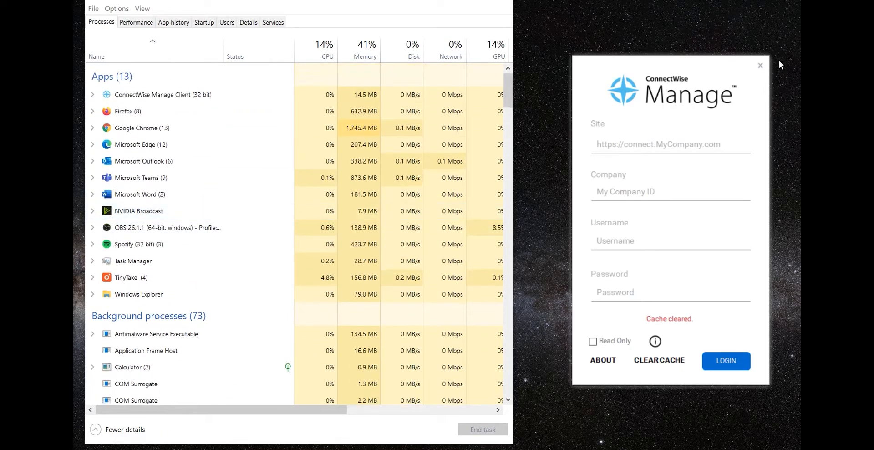
pyautogui.click(759, 65)
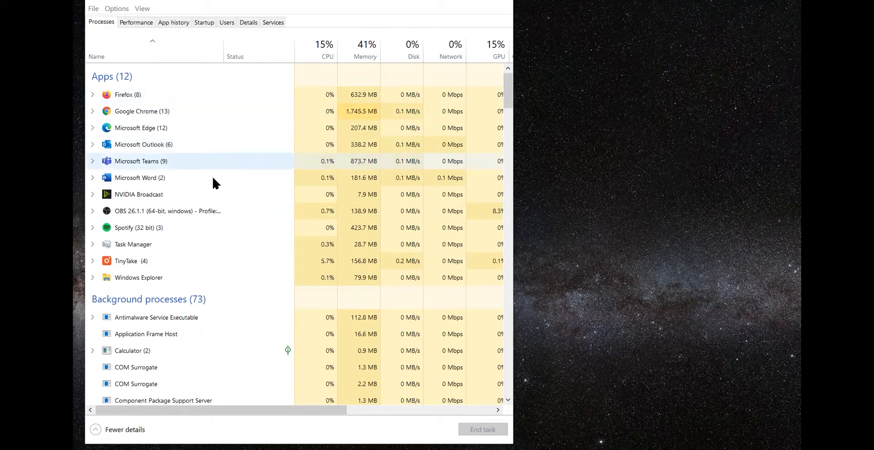
pyautogui.rightClick(162, 377)
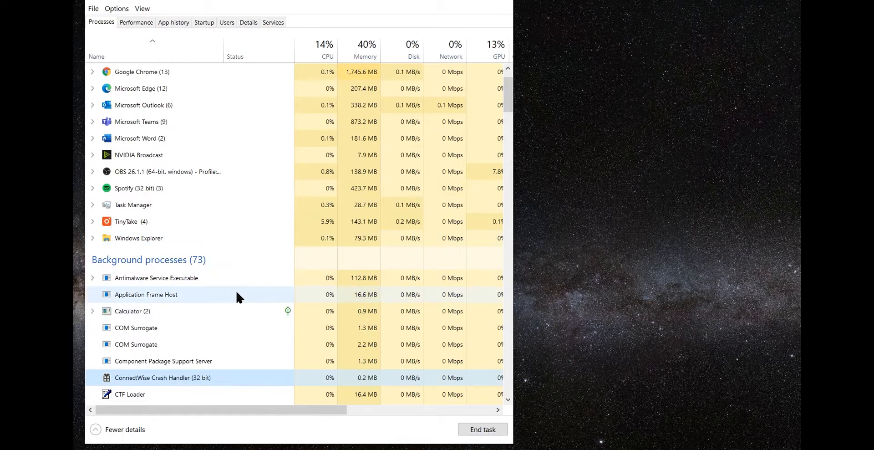
pyautogui.scroll(3)
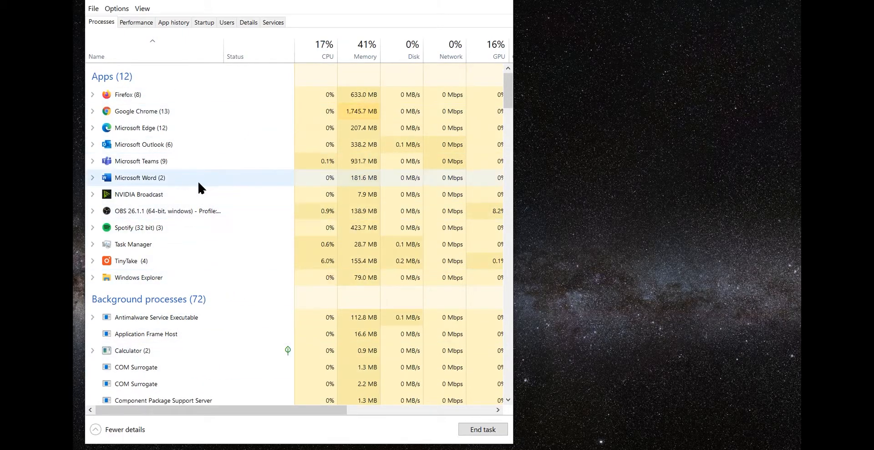
pyautogui.scroll(-3)
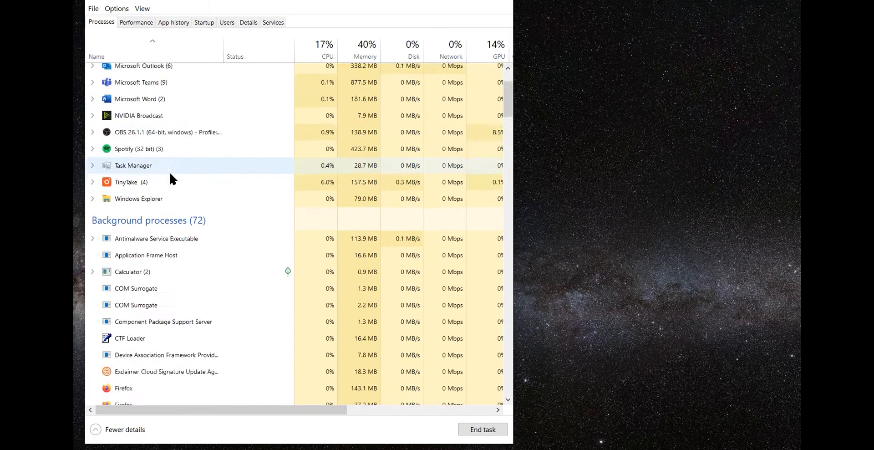
pyautogui.scroll(3)
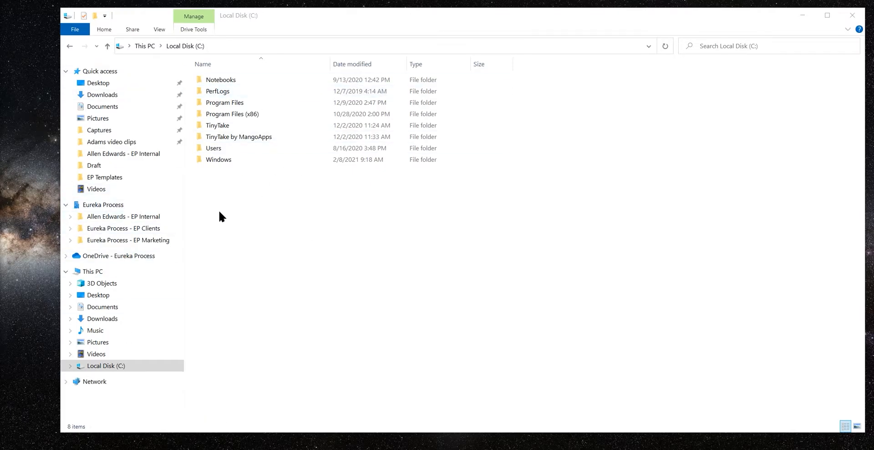
# Step: Launch File Explorer from Start and browse Local Disk (C:) > Users into the user's profile folder
pyautogui.click(6, 444)
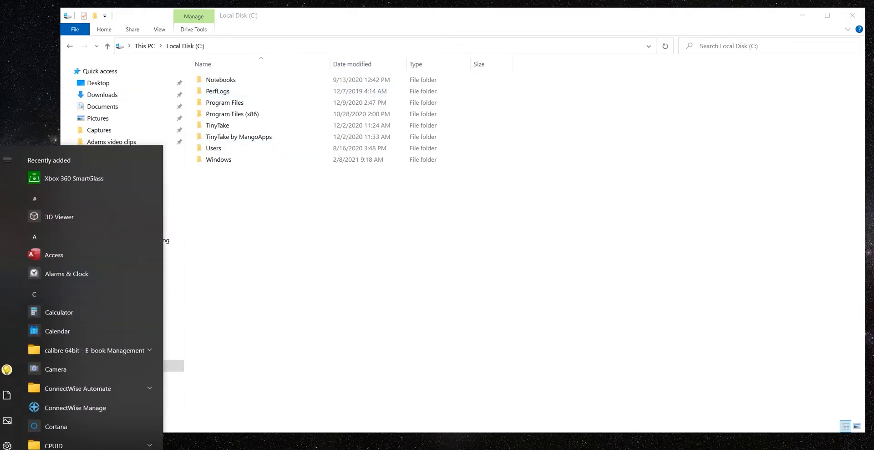
pyautogui.write('file')
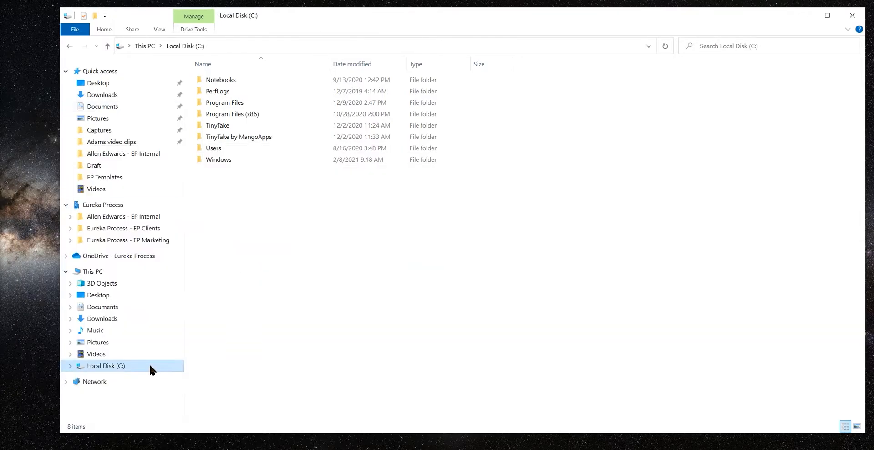
pyautogui.moveTo(140, 370)
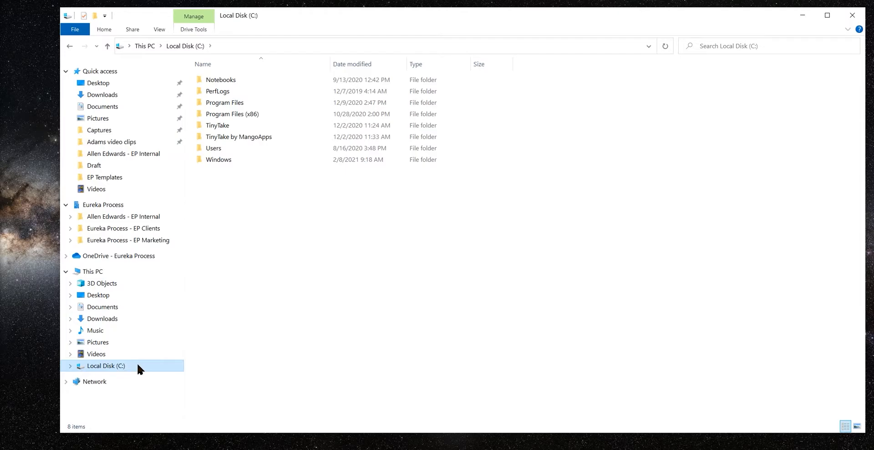
pyautogui.click(214, 147)
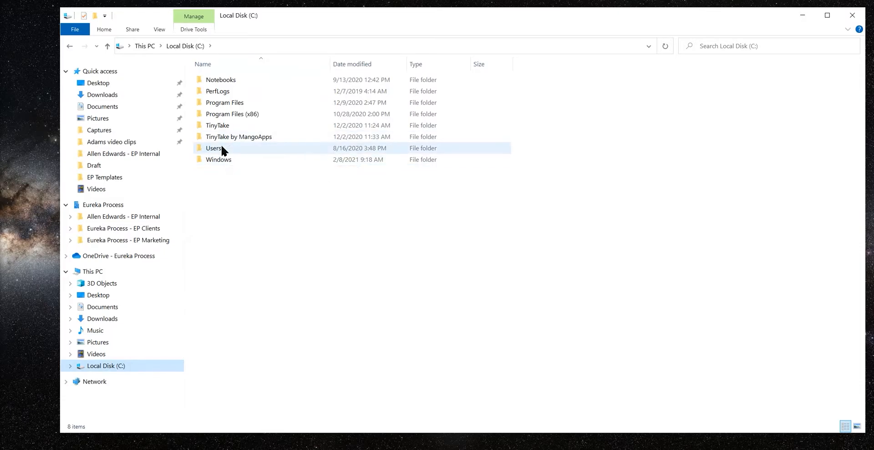
pyautogui.doubleClick(214, 148)
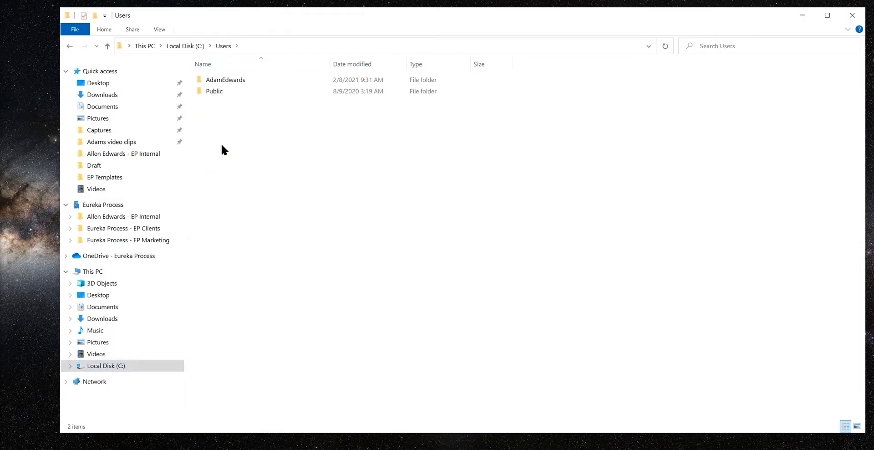
pyautogui.doubleClick(225, 79)
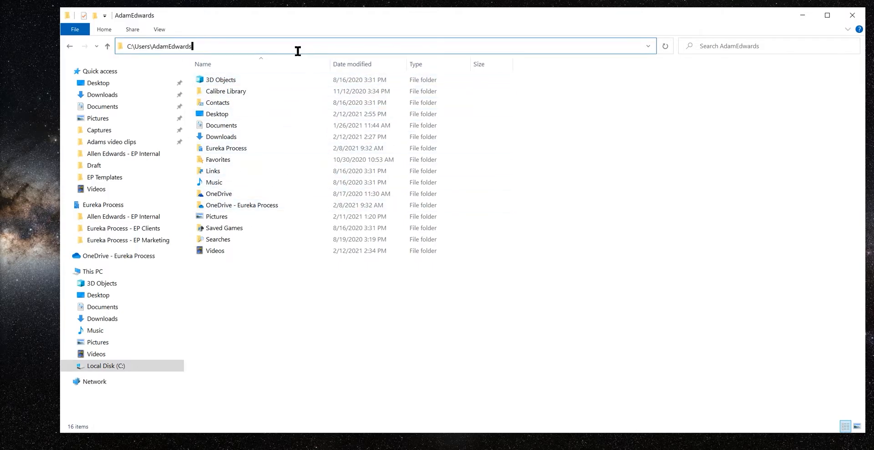
# Step: Go into AppData\Roaming and enter the ConnectWise folder holding cache, login and crash handler
pyautogui.write('\\app')
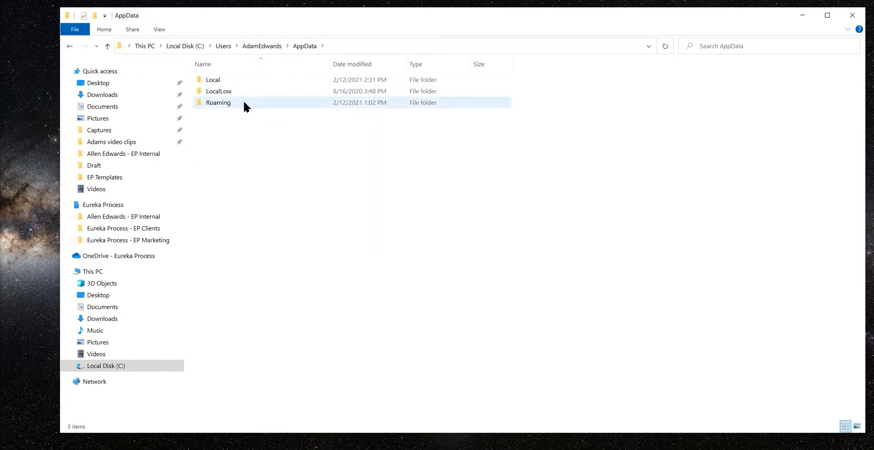
pyautogui.doubleClick(218, 102)
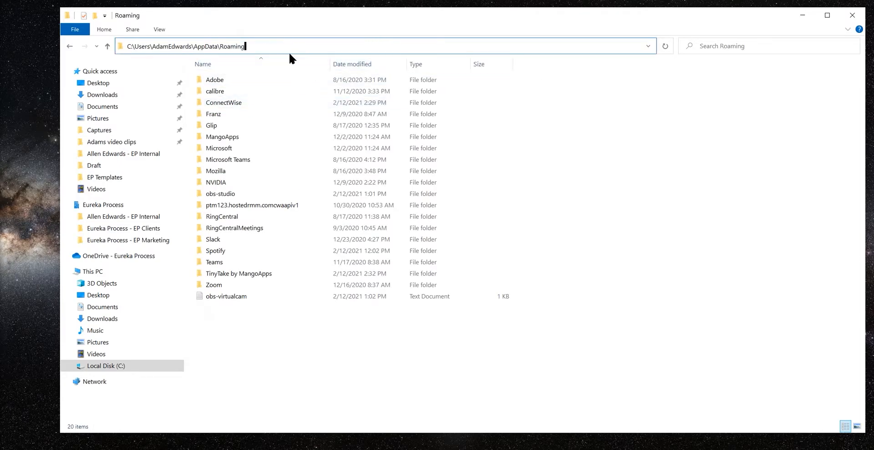
pyautogui.moveTo(184, 51)
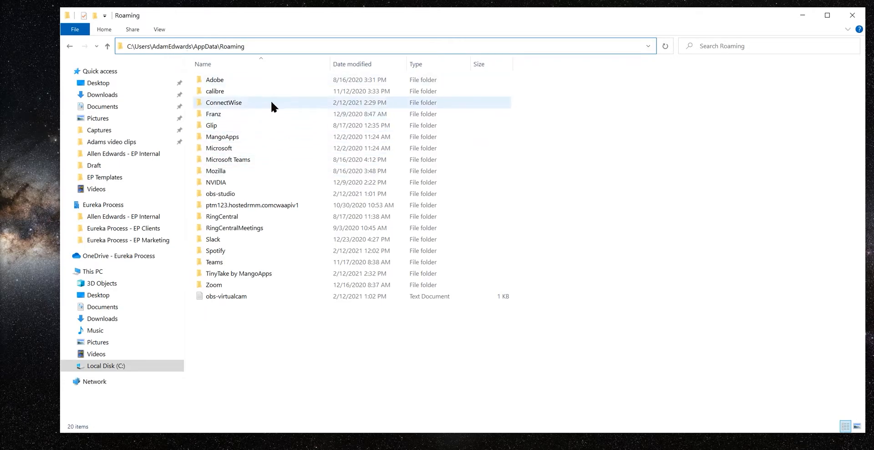
pyautogui.click(224, 103)
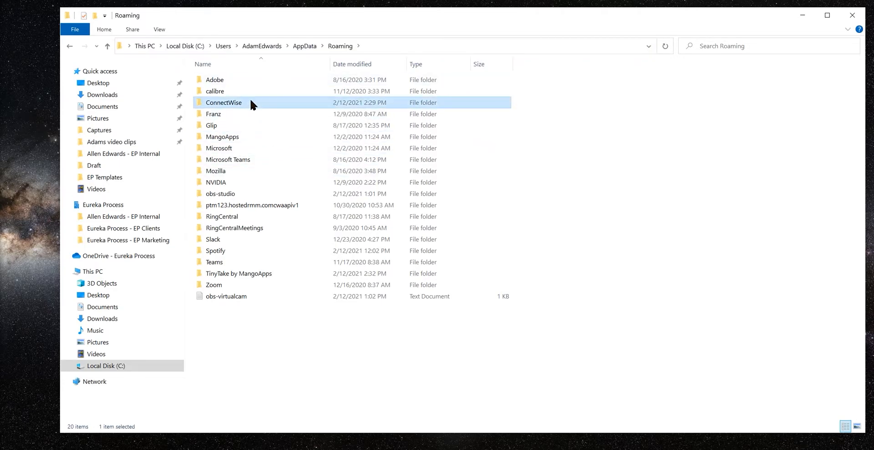
pyautogui.moveTo(262, 106)
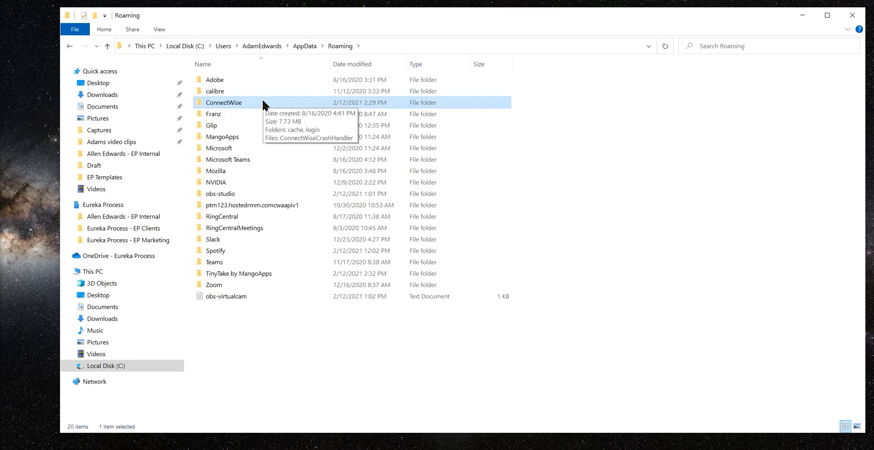
pyautogui.moveTo(263, 104)
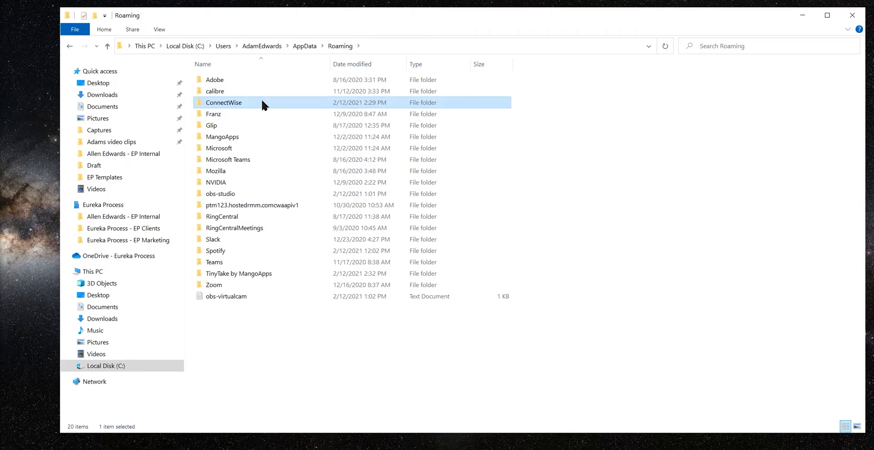
pyautogui.doubleClick(224, 102)
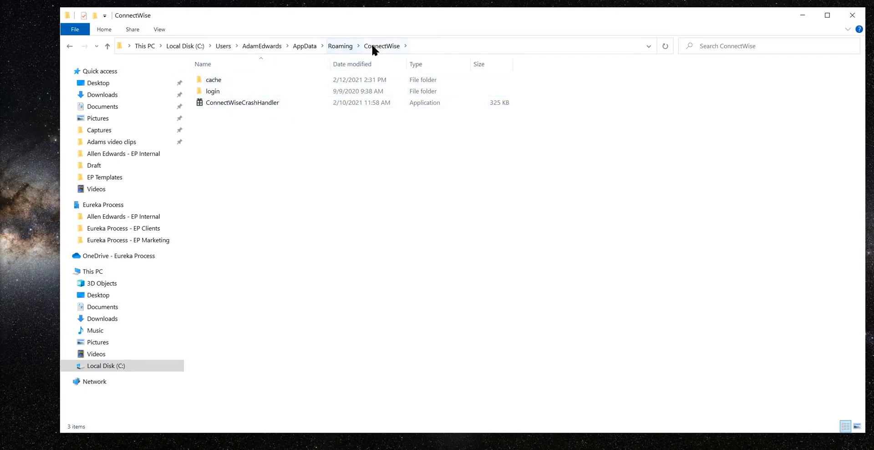
# Step: Return to Roaming and delete the ConnectWise folder, leaving 19 items
pyautogui.click(340, 45)
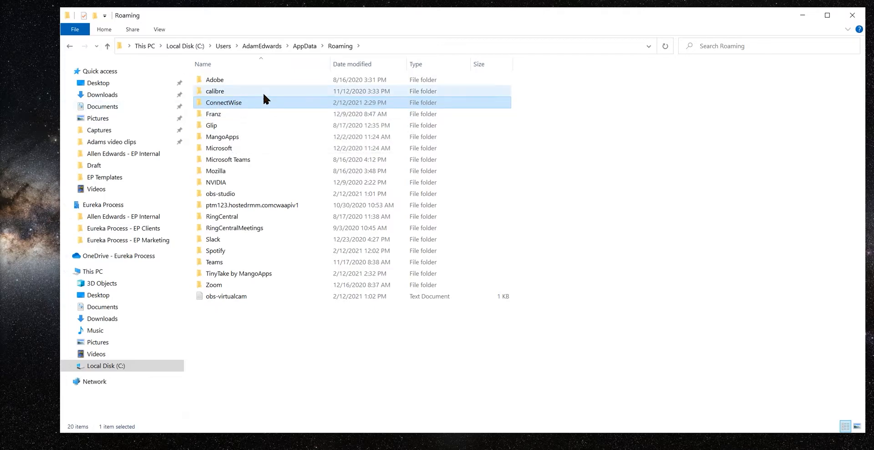
pyautogui.rightClick(224, 102)
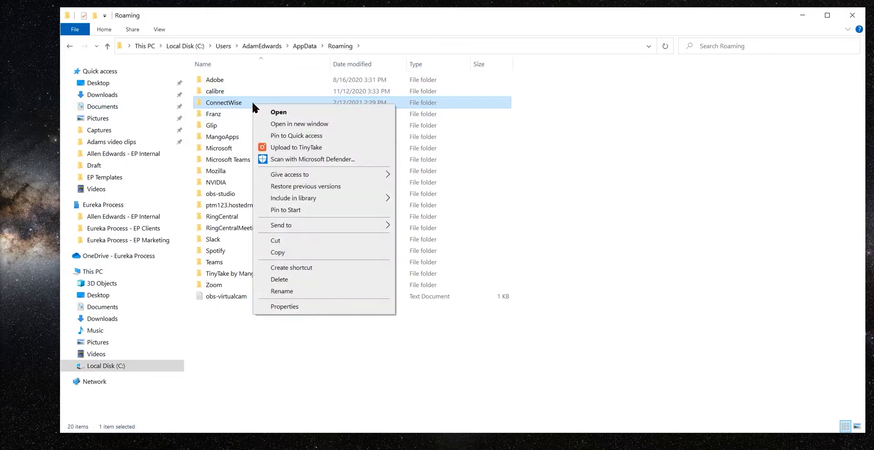
pyautogui.click(279, 279)
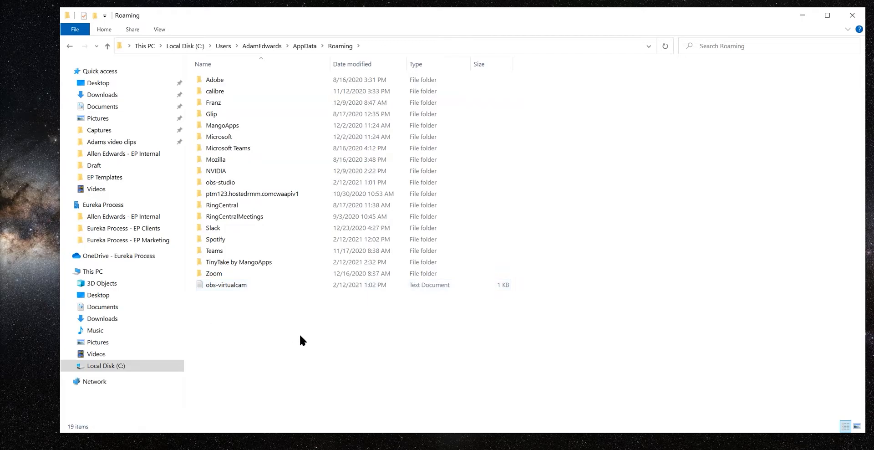
pyautogui.moveTo(306, 334)
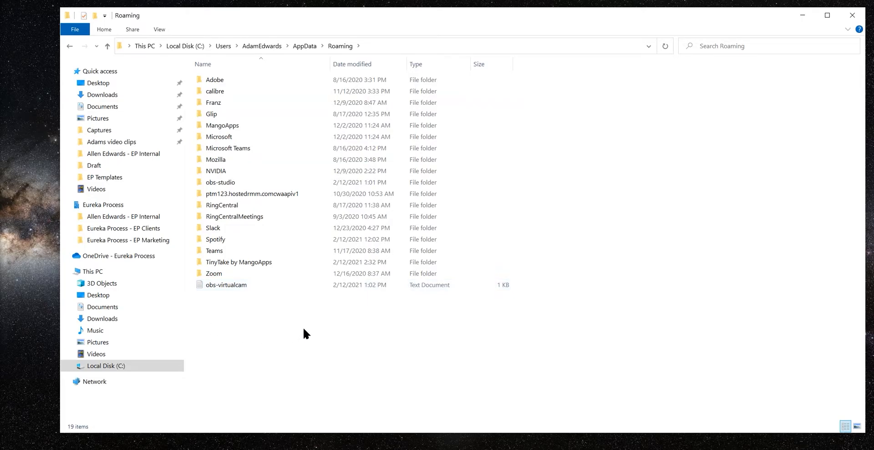
pyautogui.click(222, 125)
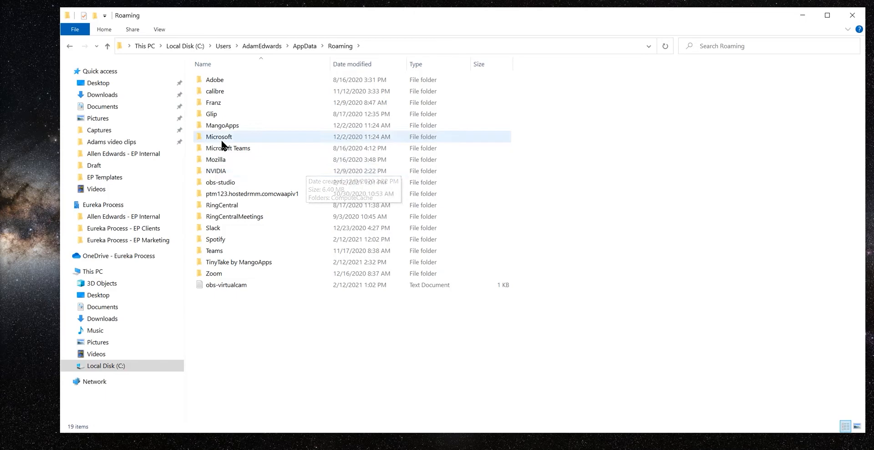
pyautogui.moveTo(39, 211)
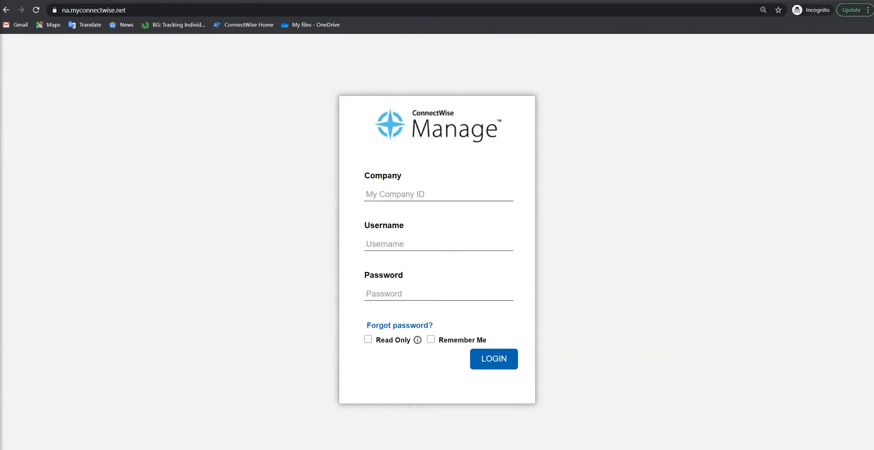
pyautogui.moveTo(806, 37)
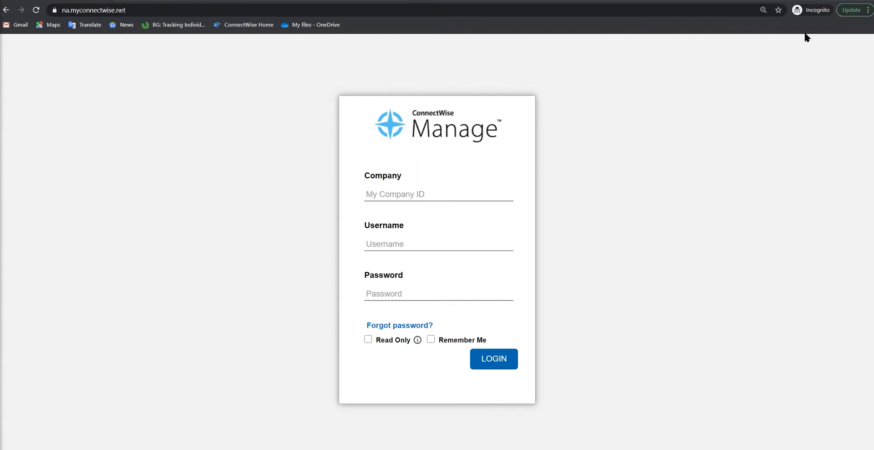
pyautogui.moveTo(150, 117)
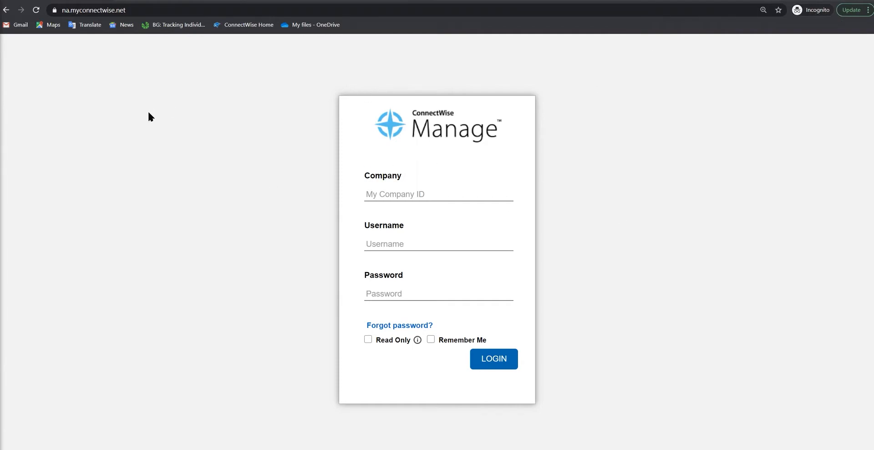
pyautogui.moveTo(736, 29)
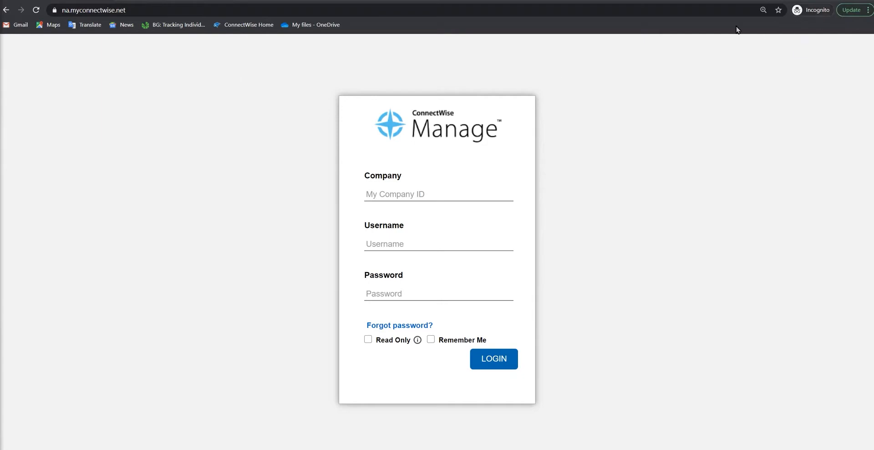
pyautogui.moveTo(565, 76)
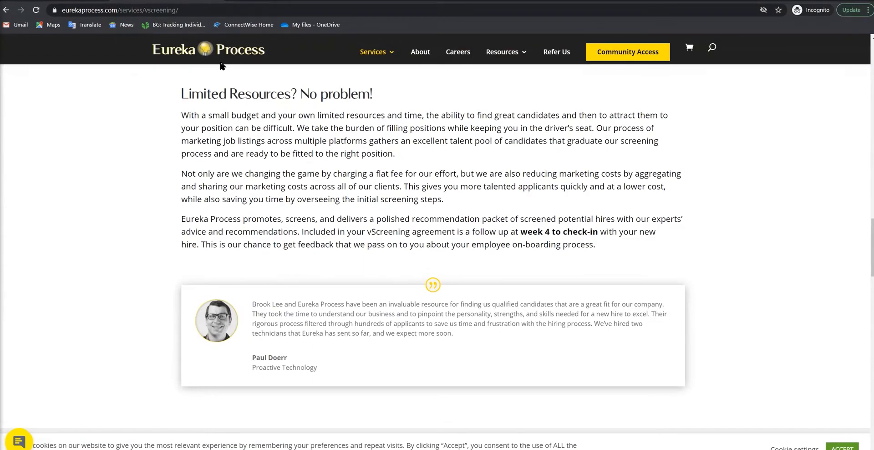
pyautogui.moveTo(558, 104)
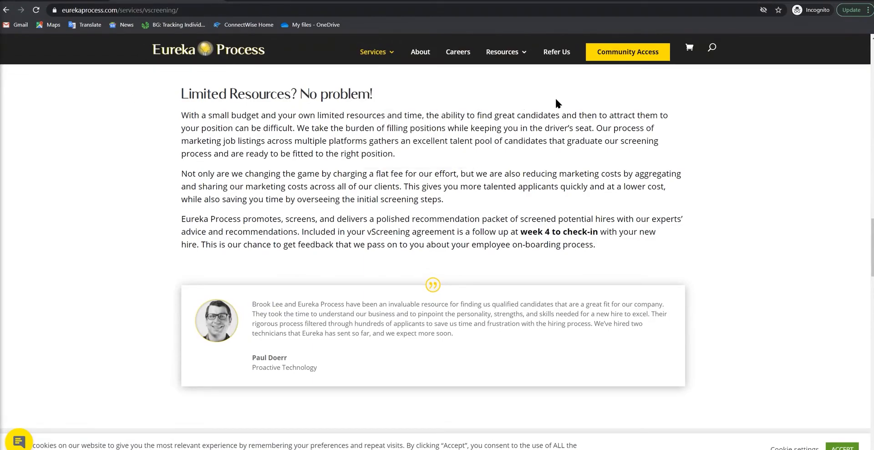
pyautogui.scroll(-3)
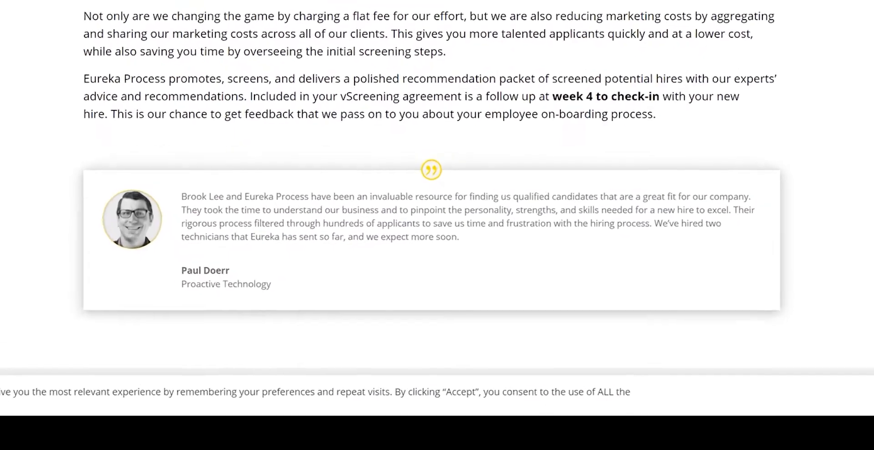
pyautogui.scroll(3)
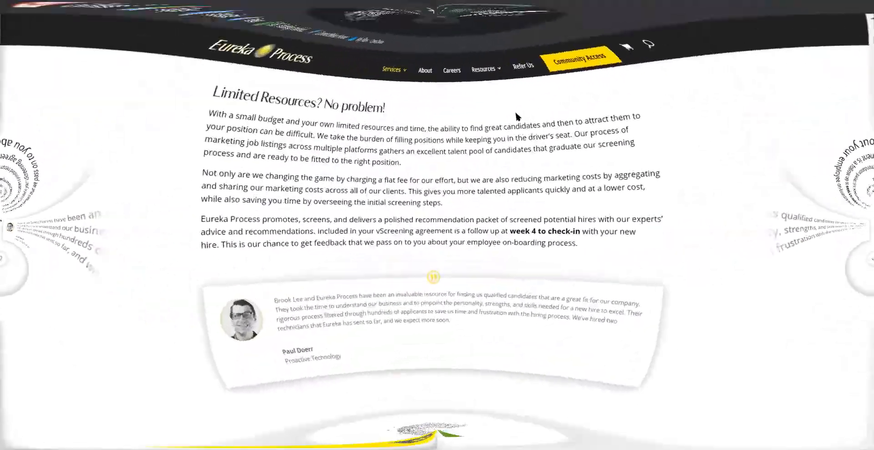